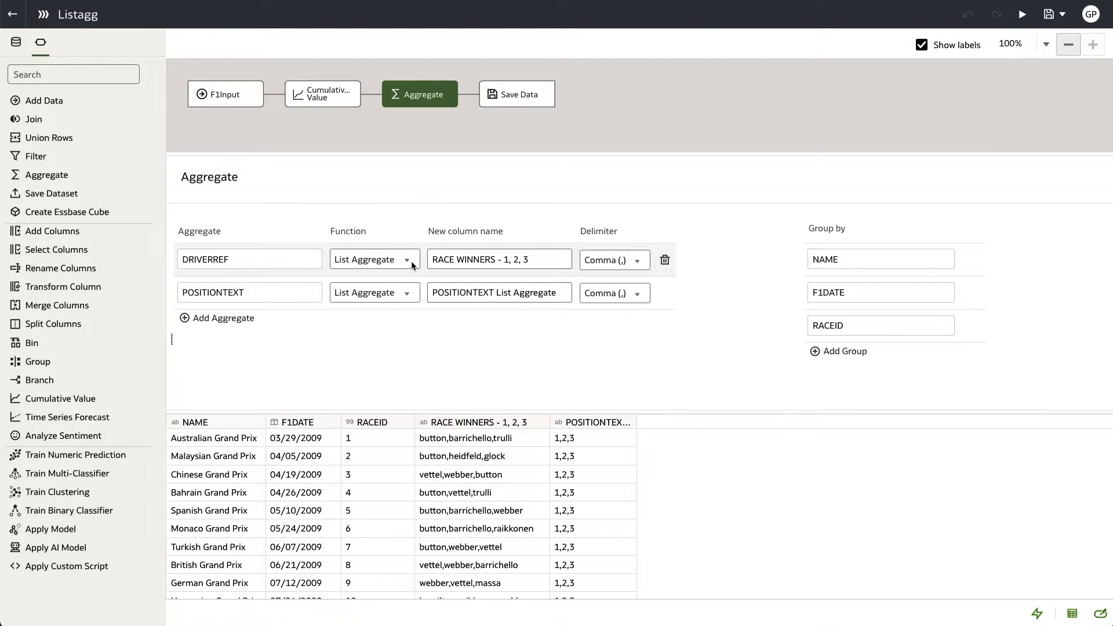
- Keep List Aggregate with a comma delimiter, then scroll the F1Input preview through DRIVERREF
{"action": "left_click", "coordinate": [373, 260]}
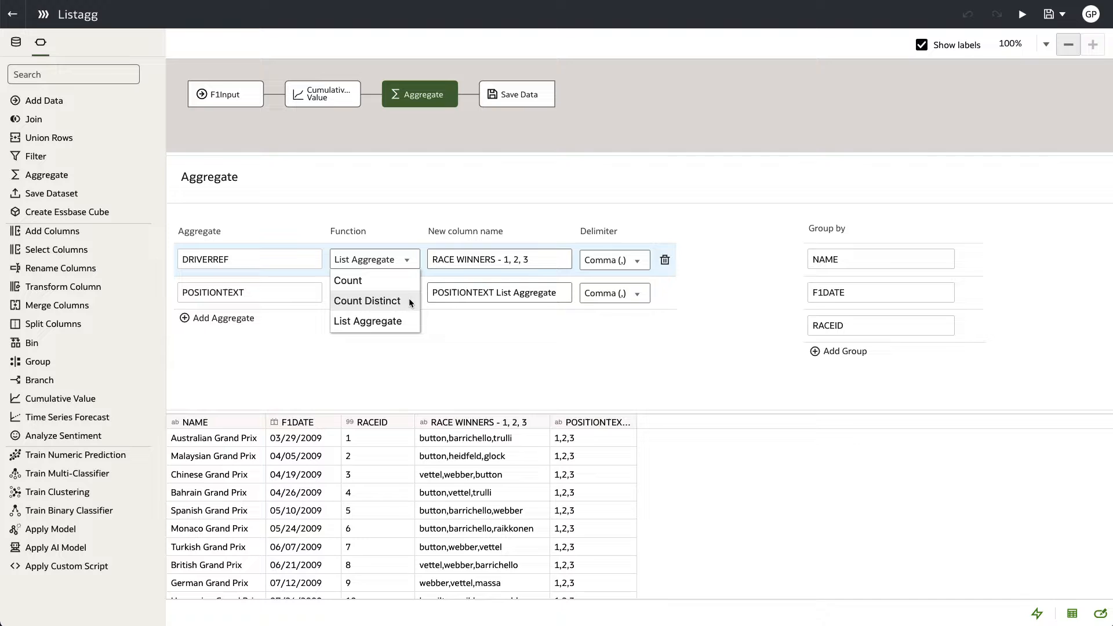
{"action": "left_click", "coordinate": [367, 320]}
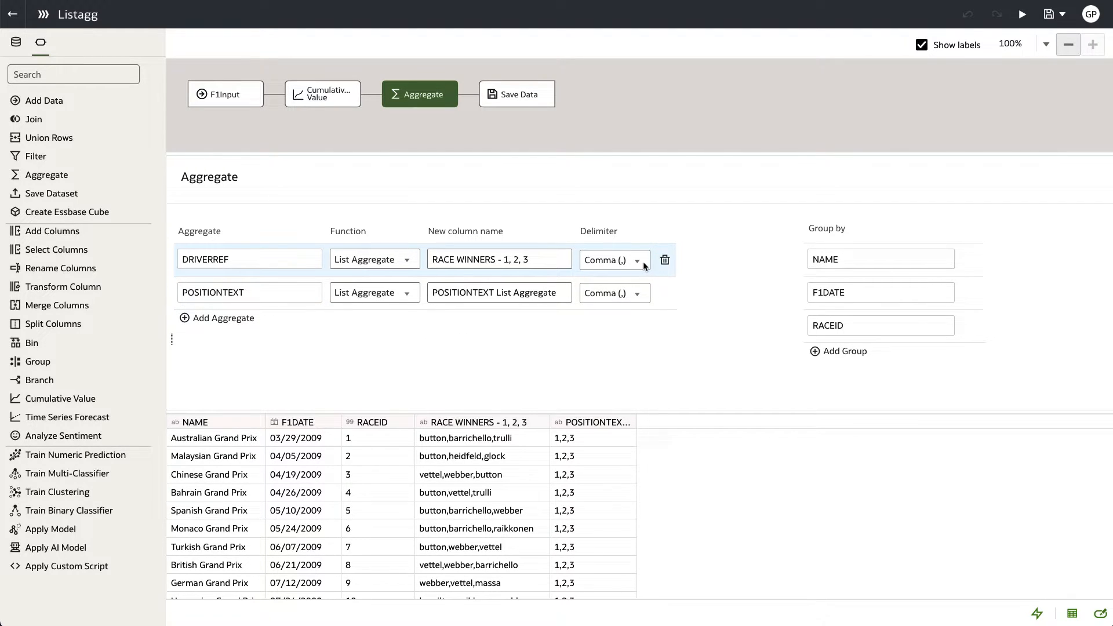
{"action": "left_click", "coordinate": [613, 259]}
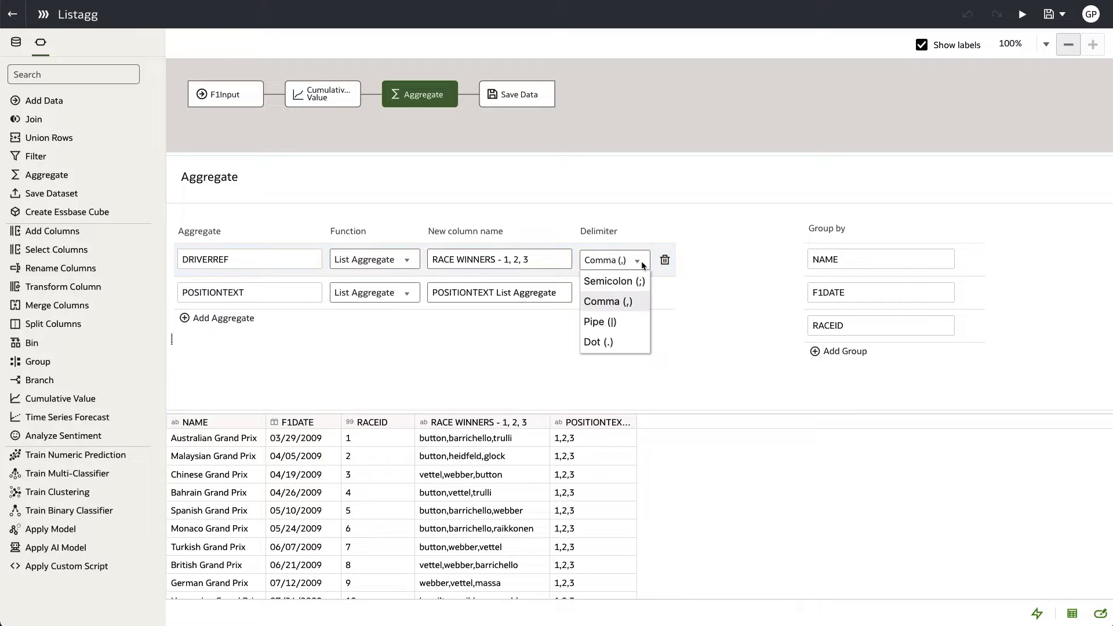
{"action": "mouse_move", "coordinate": [641, 311]}
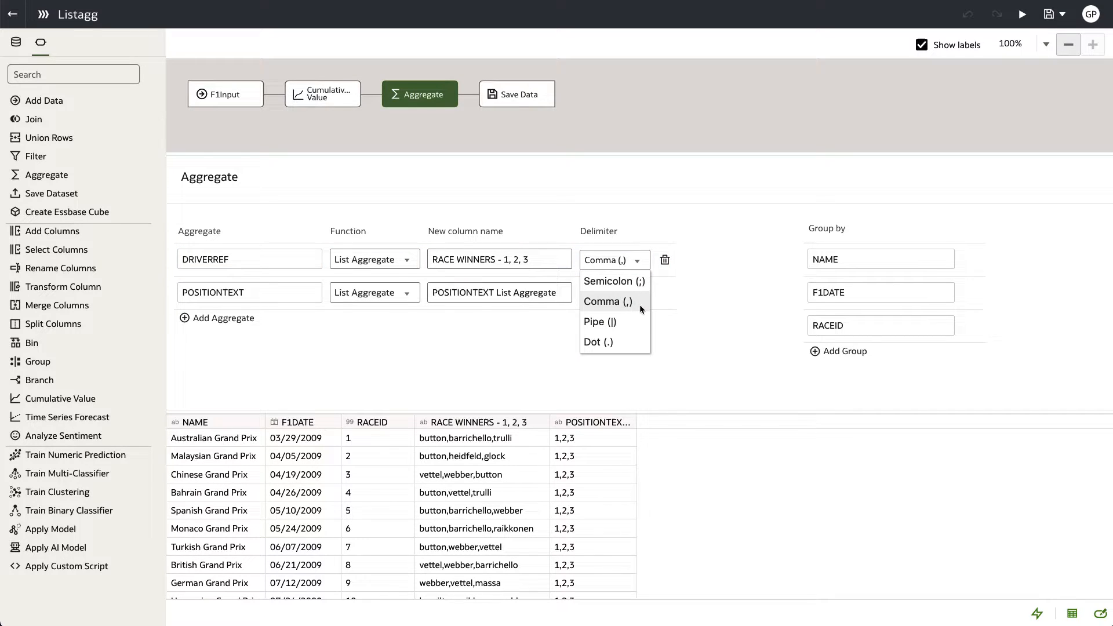
{"action": "mouse_move", "coordinate": [629, 342]}
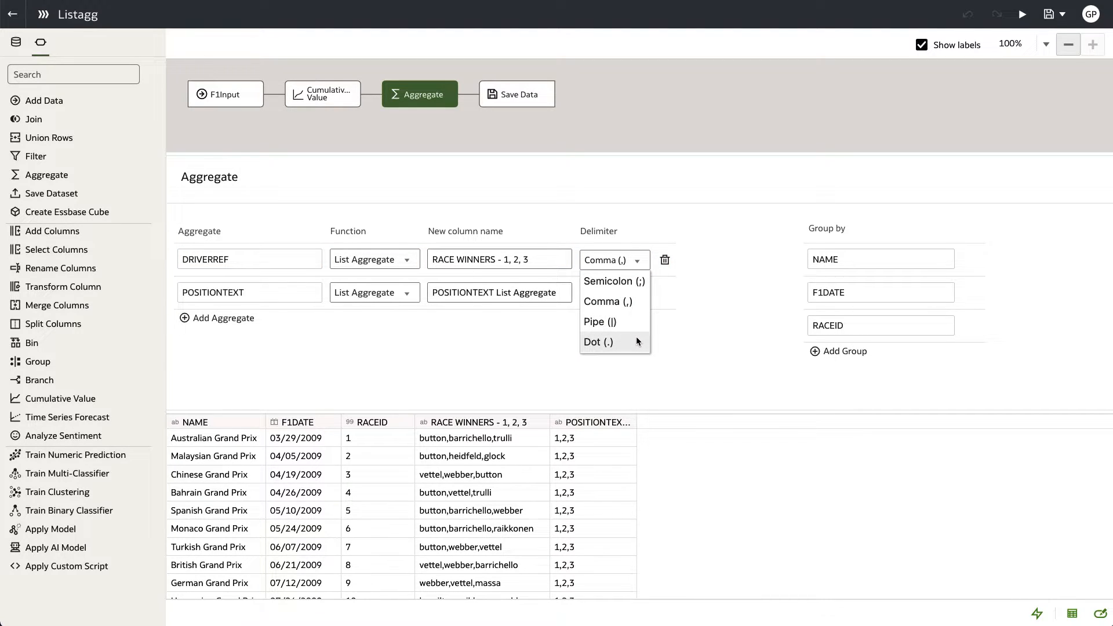
{"action": "left_click", "coordinate": [225, 94]}
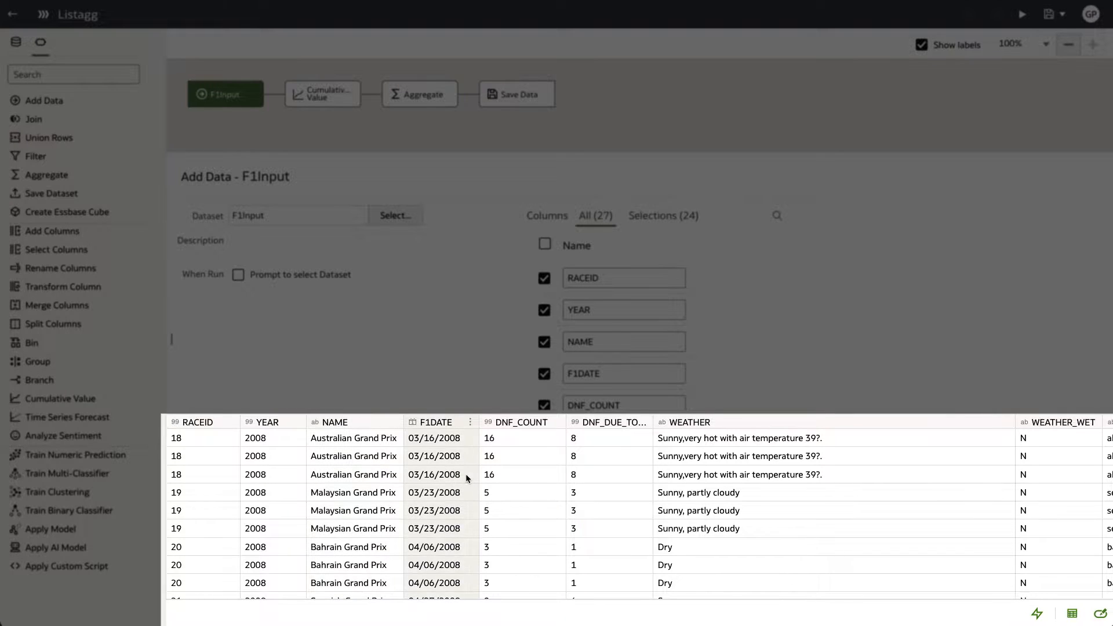
{"action": "scroll", "scroll_direction": "right", "scroll_amount": 3}
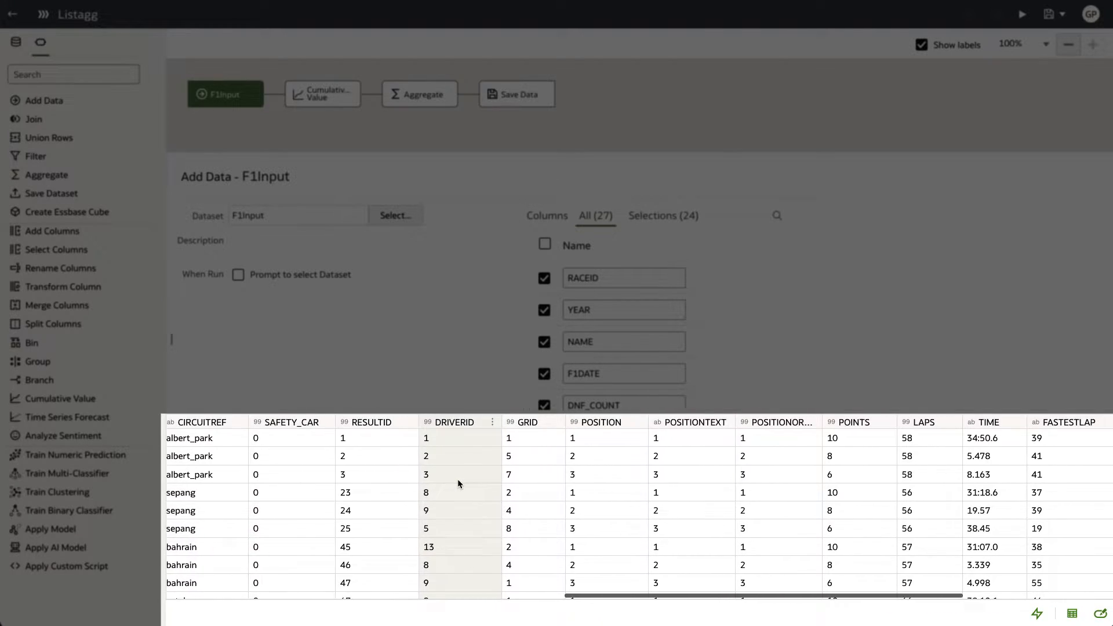
{"action": "scroll", "scroll_direction": "right", "scroll_amount": 3}
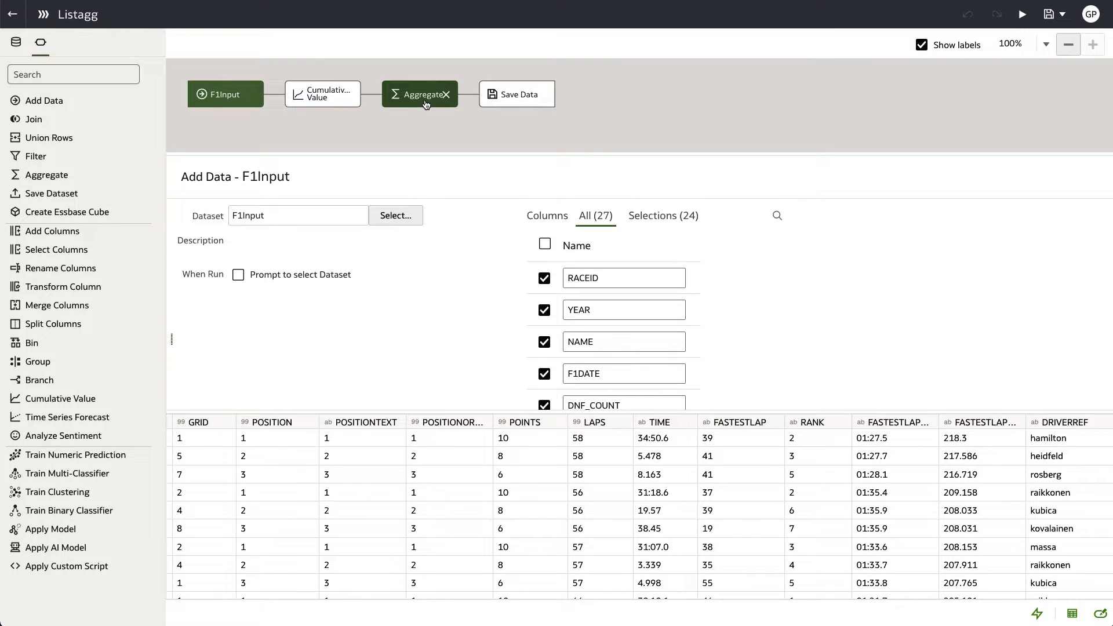
- Reopen the Aggregate step and review its function and delimiter options without changing them
{"action": "left_click", "coordinate": [418, 94]}
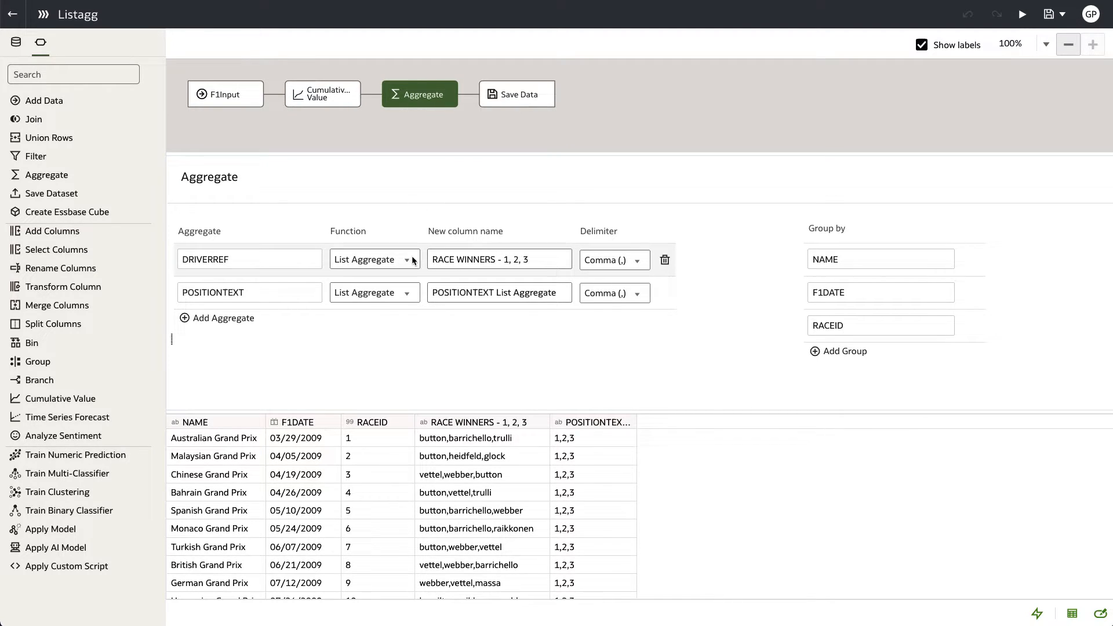
{"action": "left_click", "coordinate": [408, 259]}
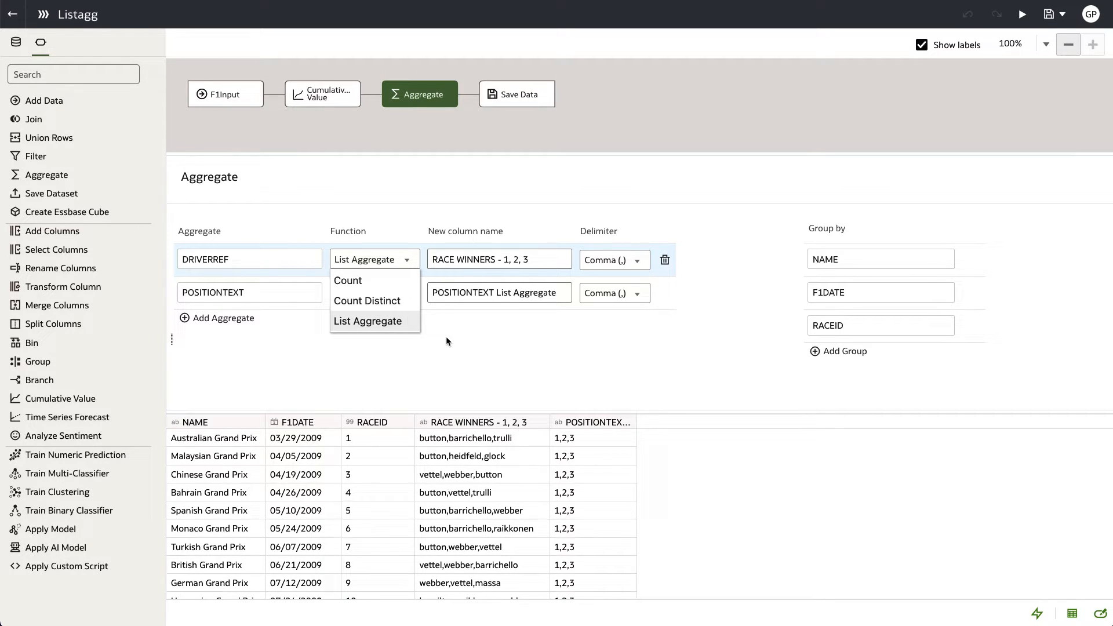
{"action": "left_click", "coordinate": [368, 320]}
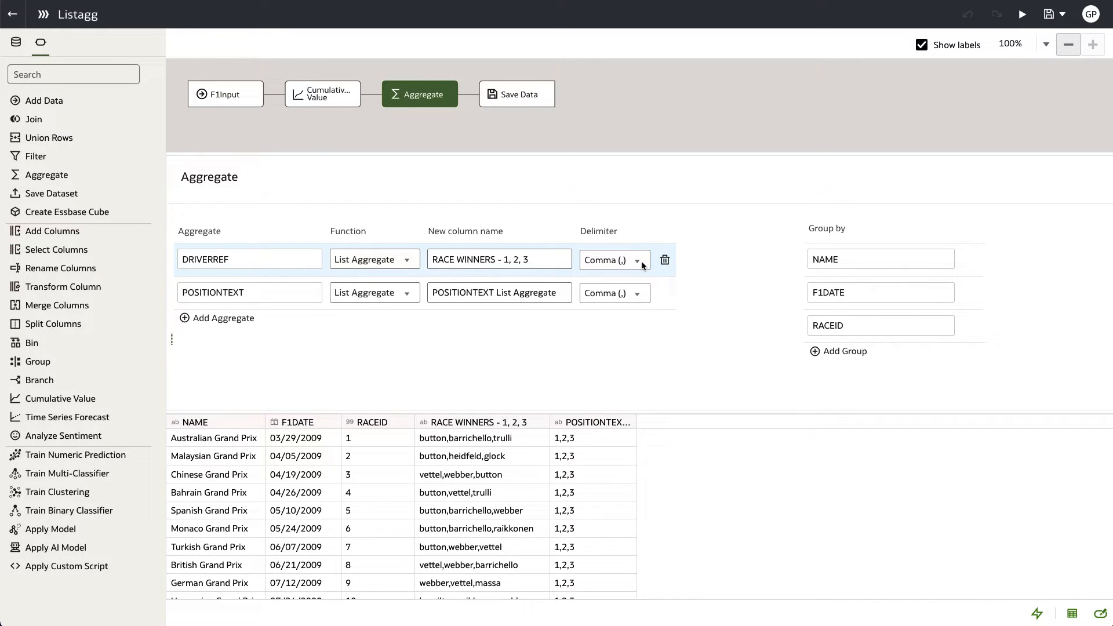
{"action": "left_click", "coordinate": [613, 259]}
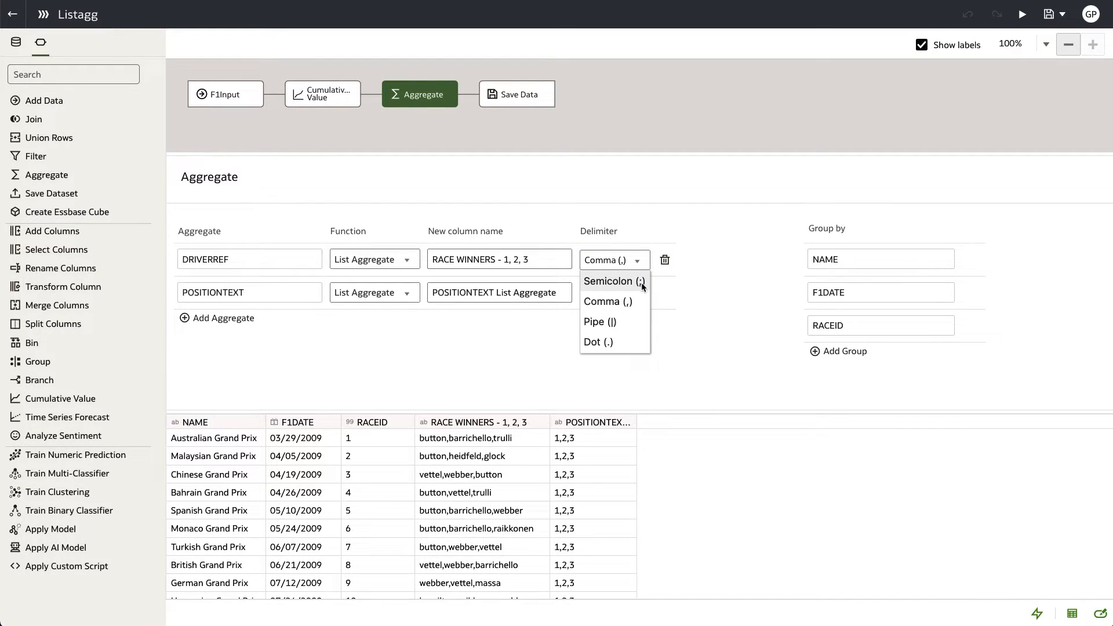
{"action": "mouse_move", "coordinate": [601, 322]}
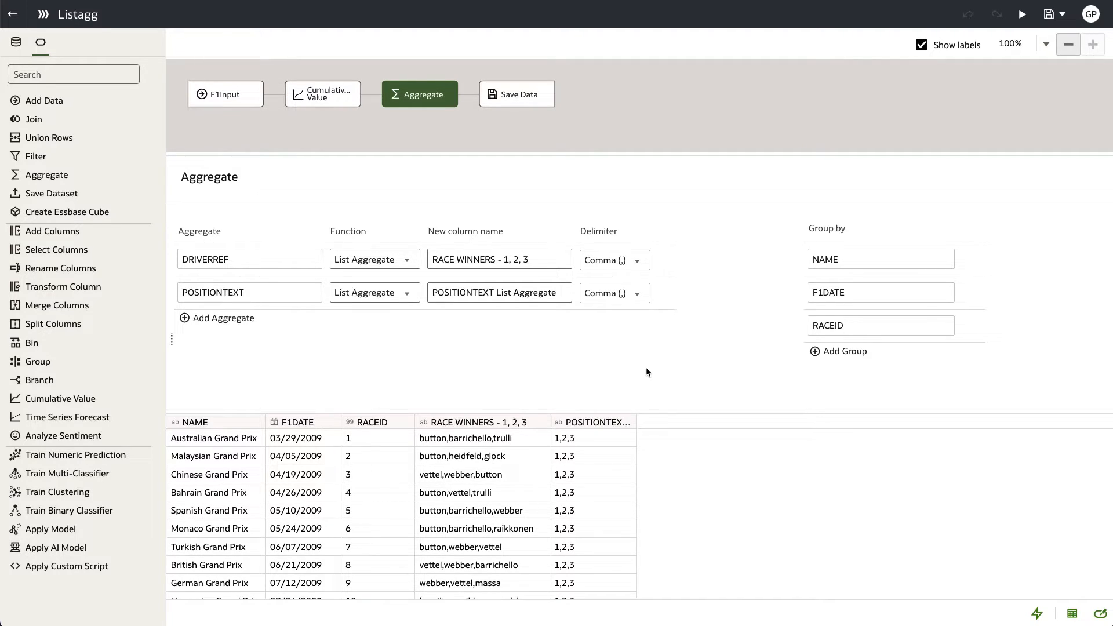
{"action": "mouse_move", "coordinate": [614, 336]}
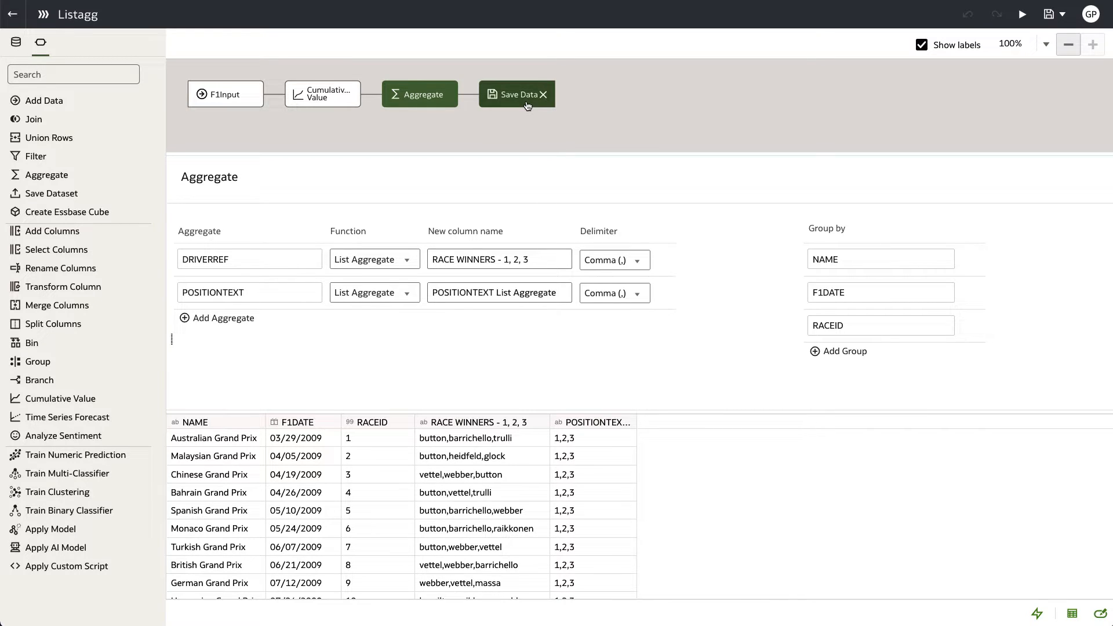
- Review the Listagg-F1 output dataset settings and save the data flow
{"action": "left_click", "coordinate": [518, 94]}
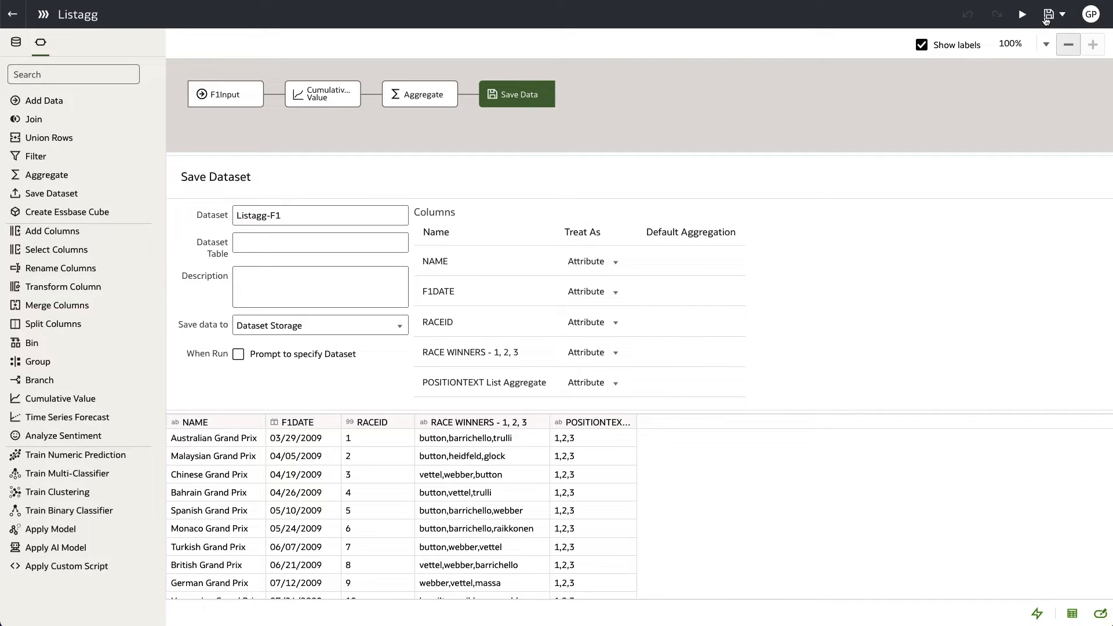
{"action": "left_click", "coordinate": [1050, 14]}
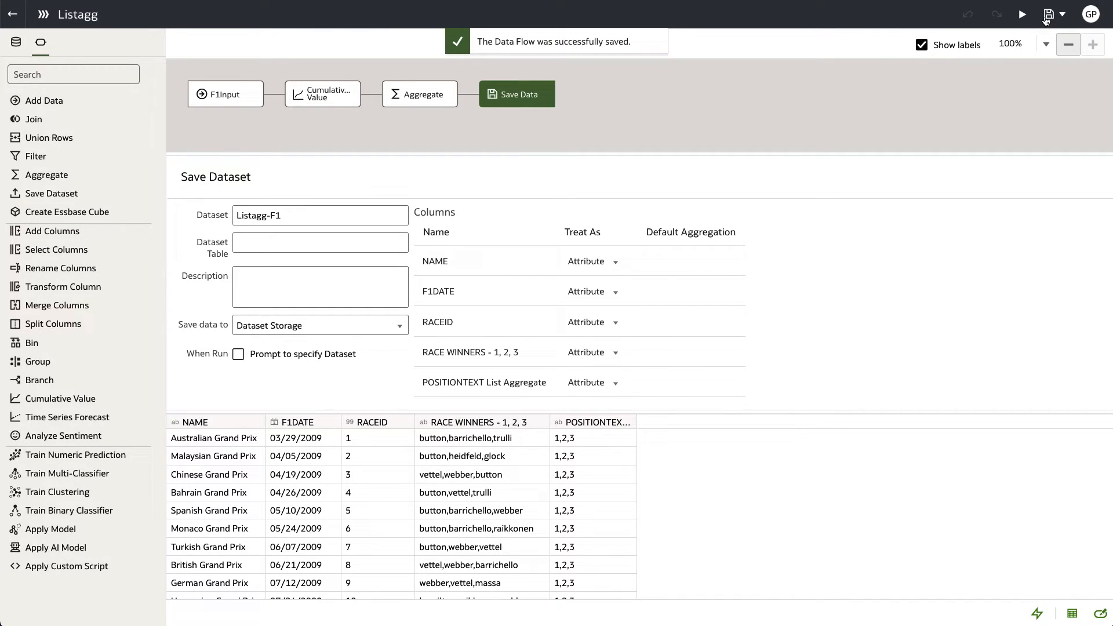
{"action": "left_click", "coordinate": [1023, 14]}
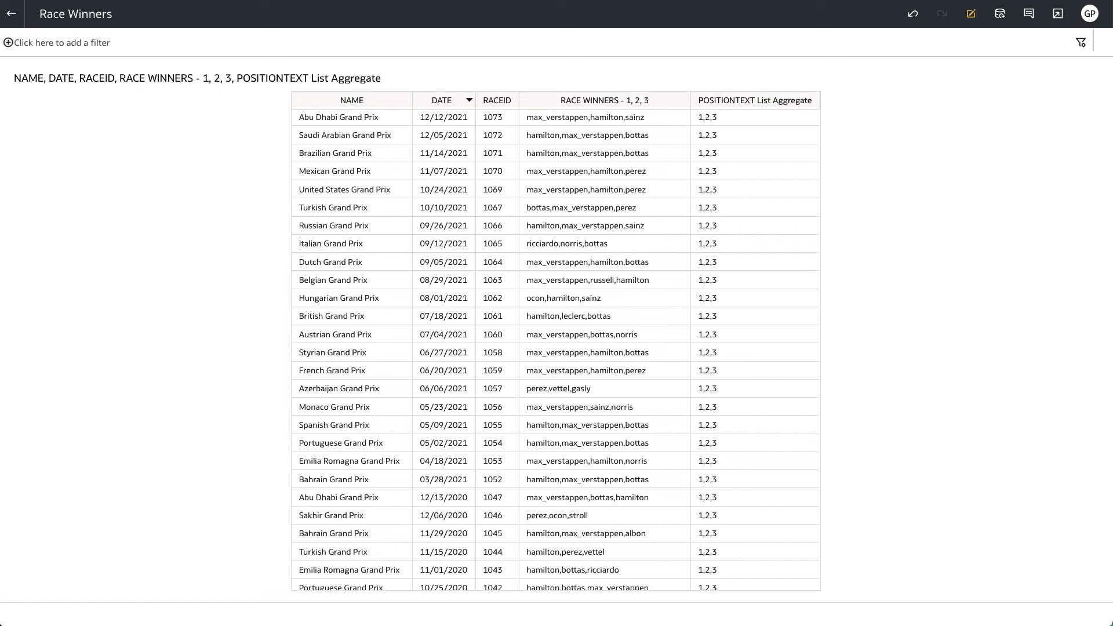
{"action": "mouse_move", "coordinate": [212, 27]}
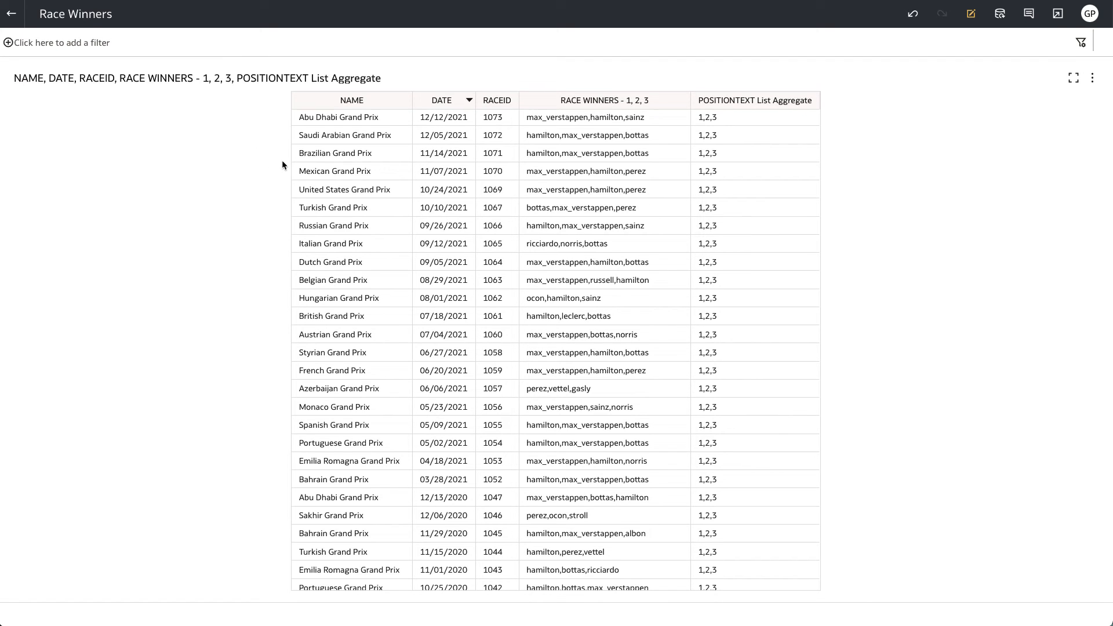
- Scroll the Race Winners table to see 2020 and 2019 races with their top-three drivers
{"action": "scroll", "scroll_direction": "down", "scroll_amount": 3}
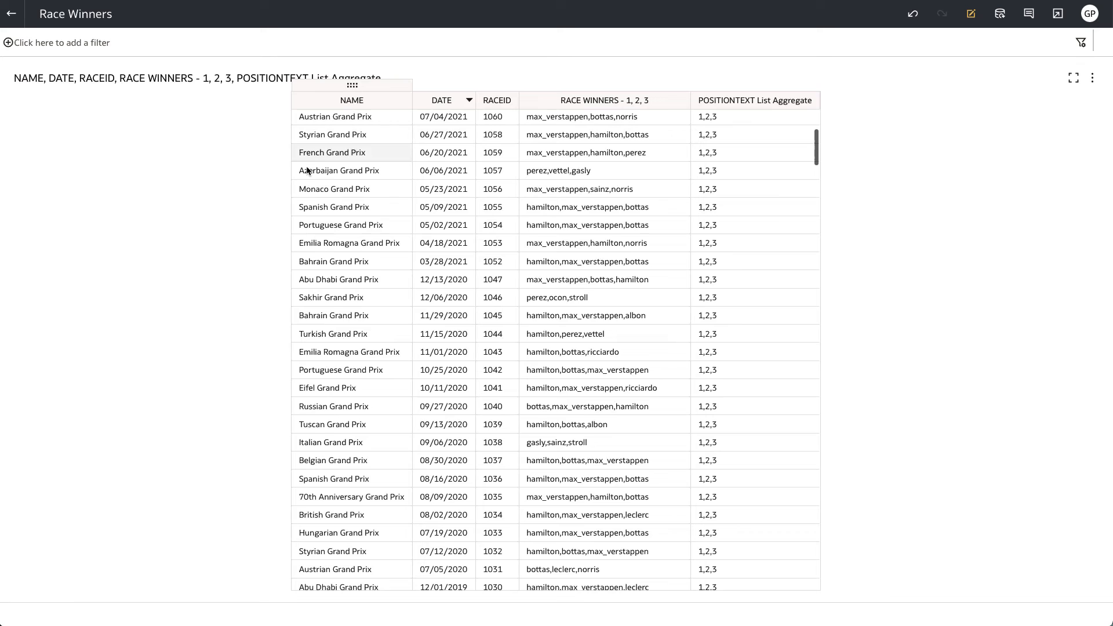
{"action": "scroll", "scroll_direction": "down", "scroll_amount": 3}
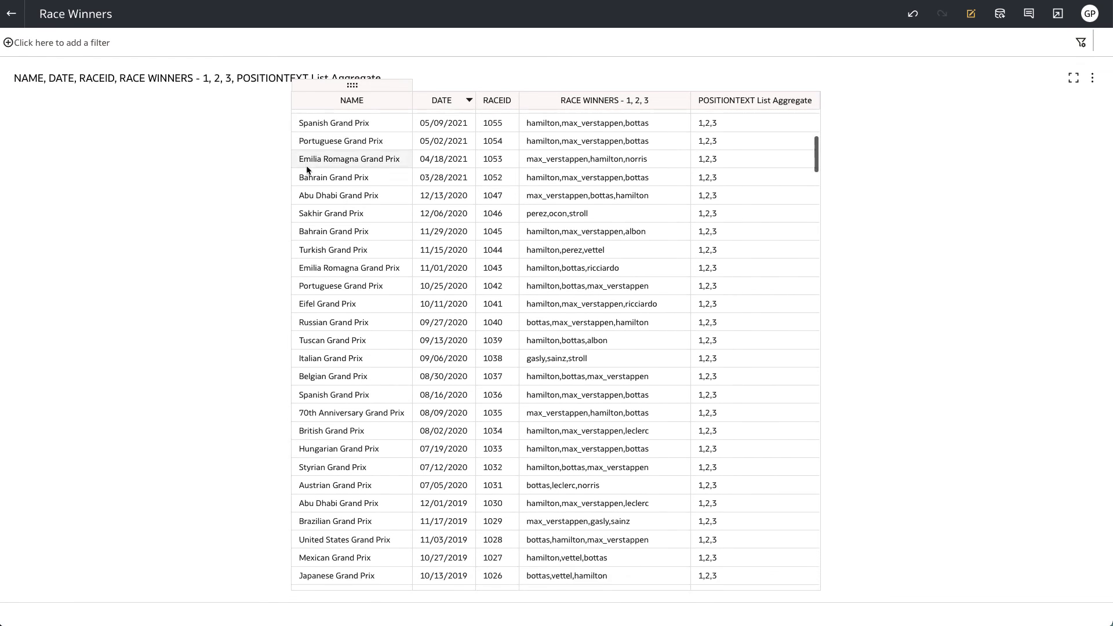
{"action": "scroll", "scroll_direction": "down", "scroll_amount": 3}
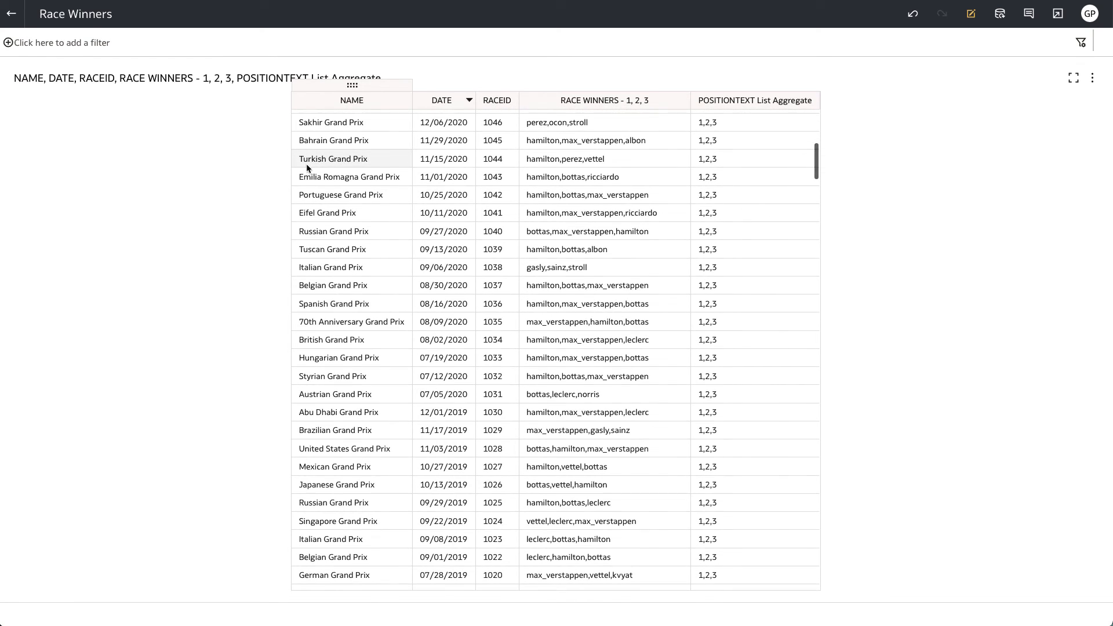
{"action": "mouse_move", "coordinate": [330, 267]}
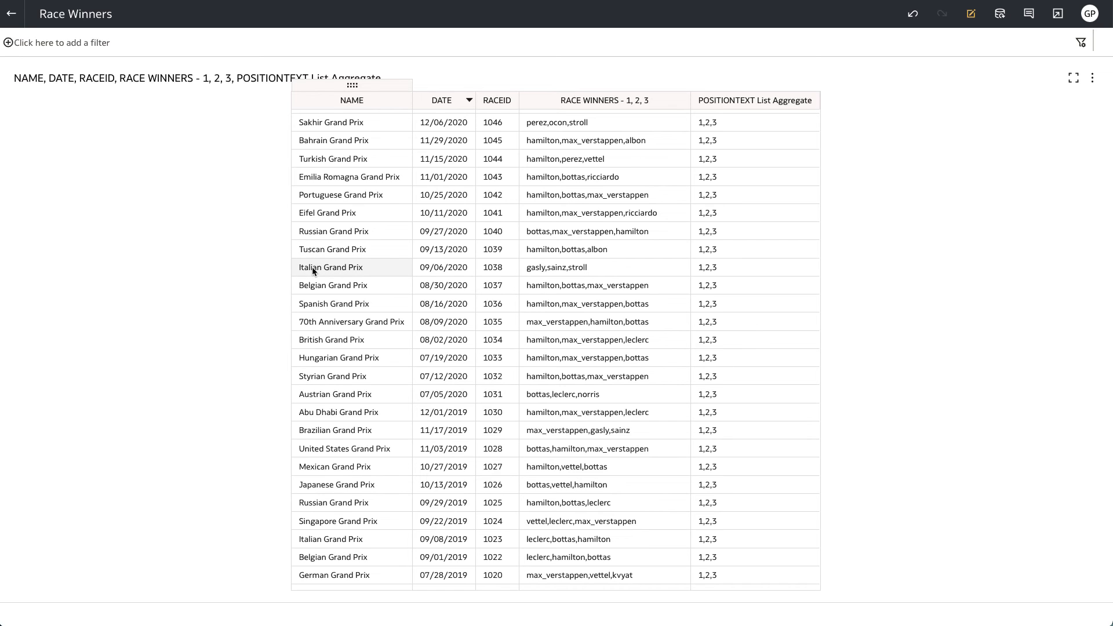